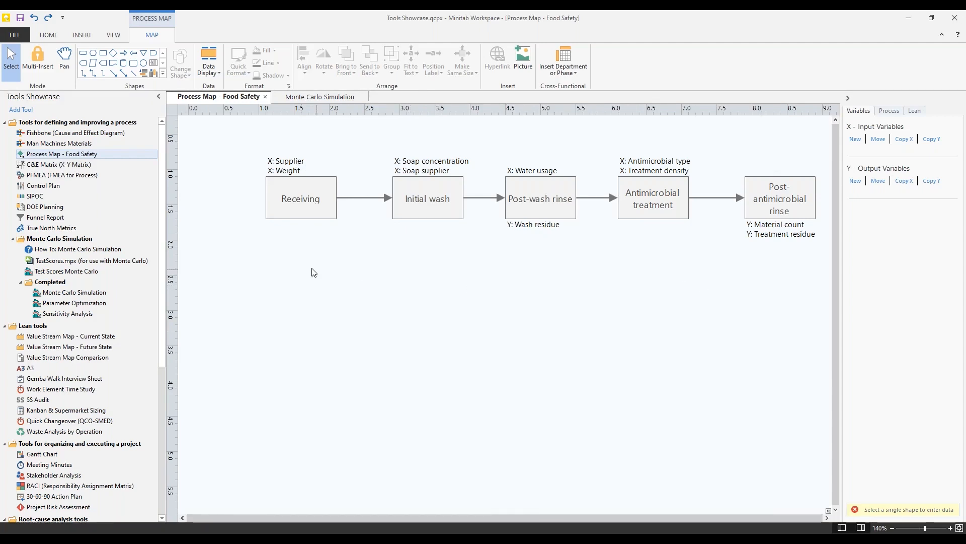
mouse_move(652, 299)
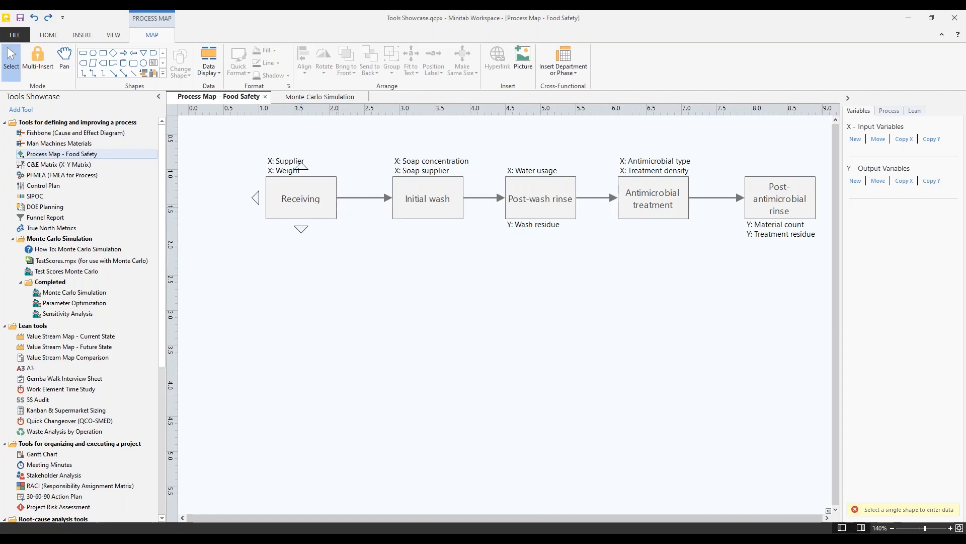
mouse_move(279, 172)
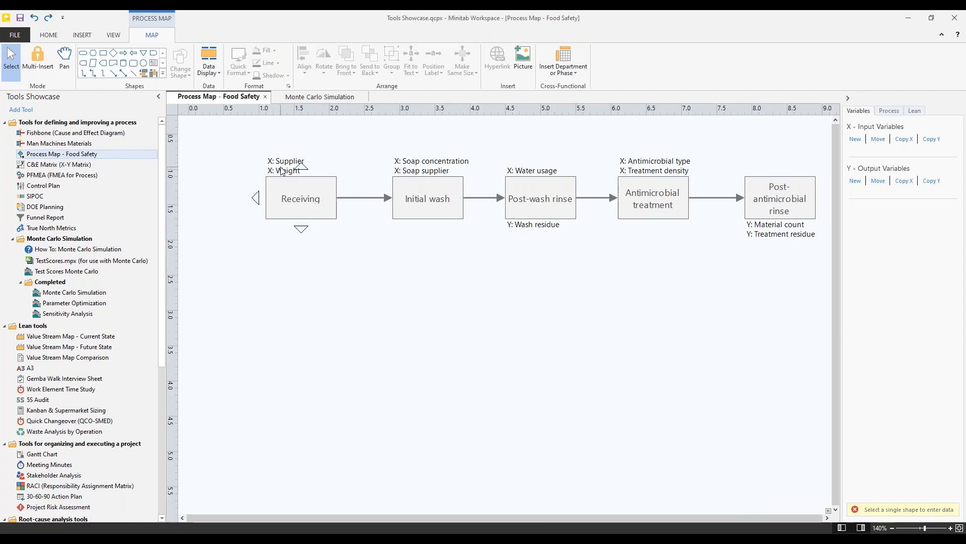
mouse_move(285, 178)
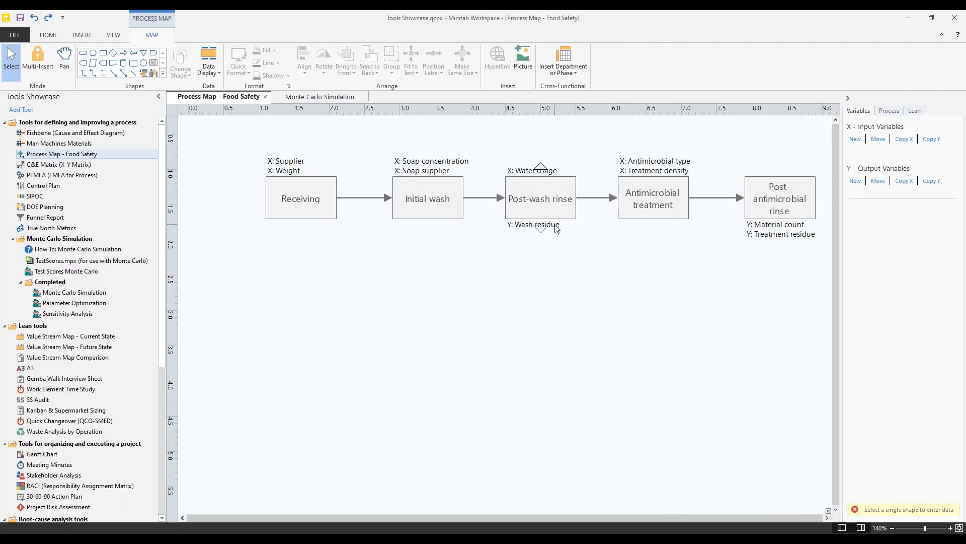
mouse_move(561, 231)
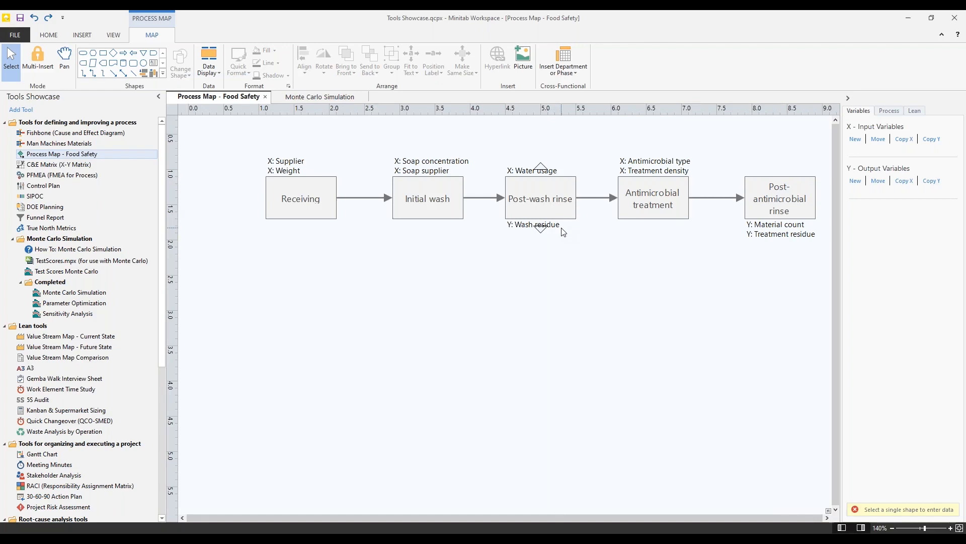
mouse_move(558, 215)
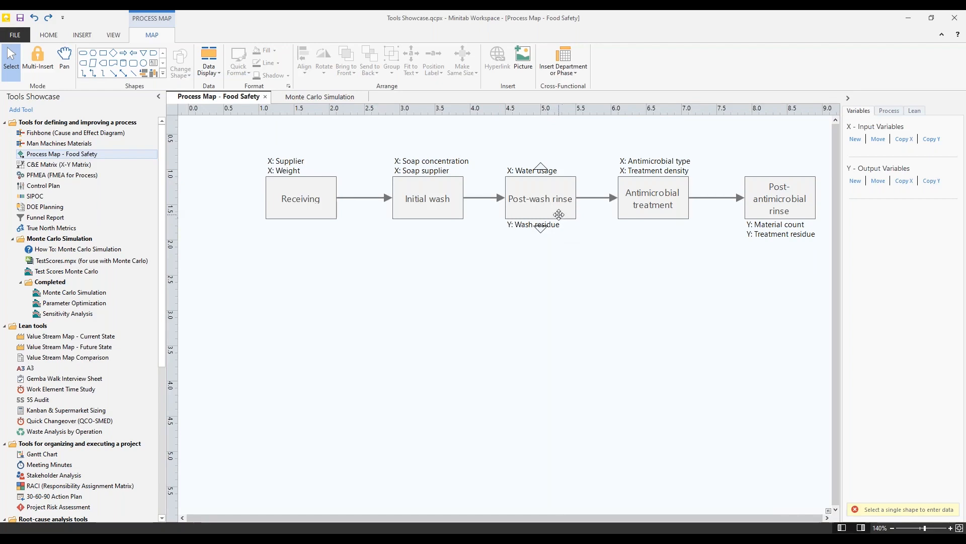
Step: Add a controllable X variable named 'Rinse solution type' to the Post-wash rinse step
click(540, 198)
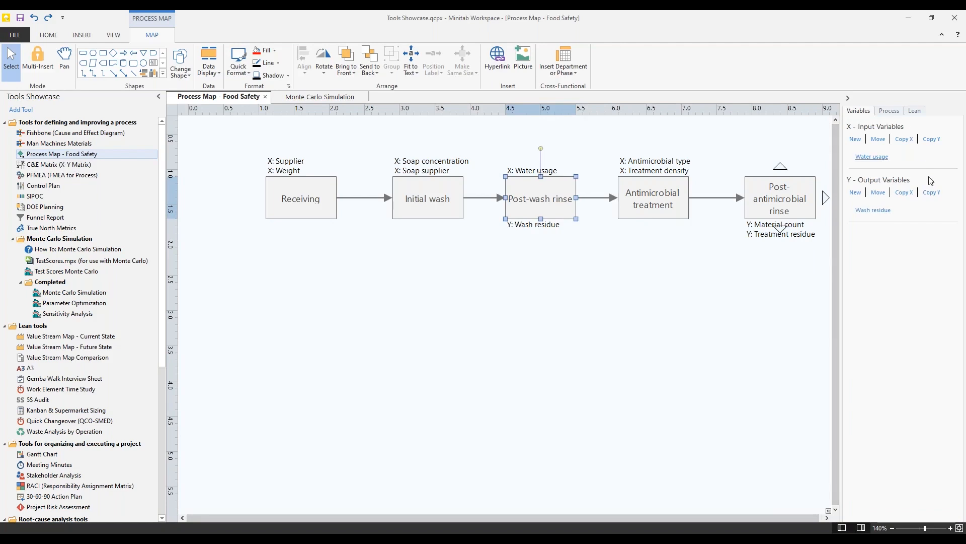
mouse_move(923, 254)
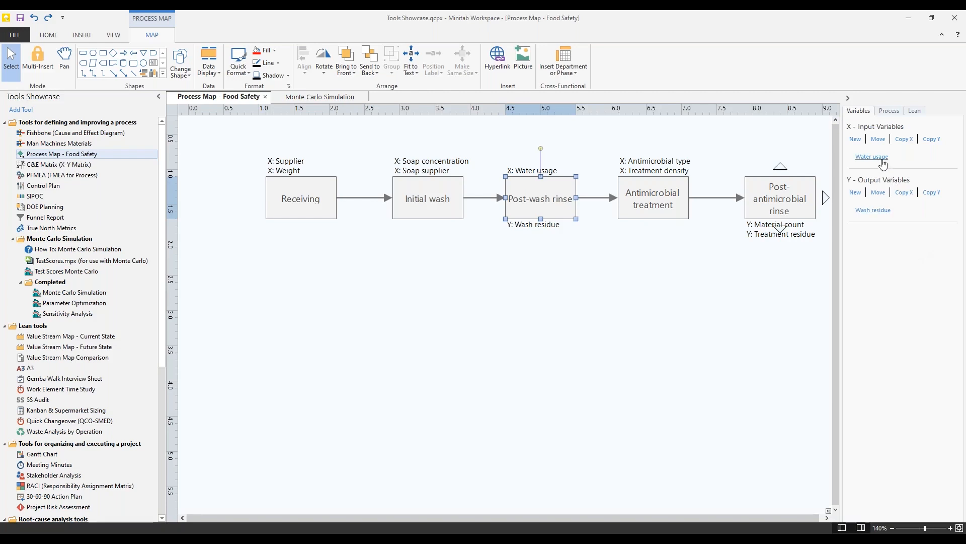
click(855, 139)
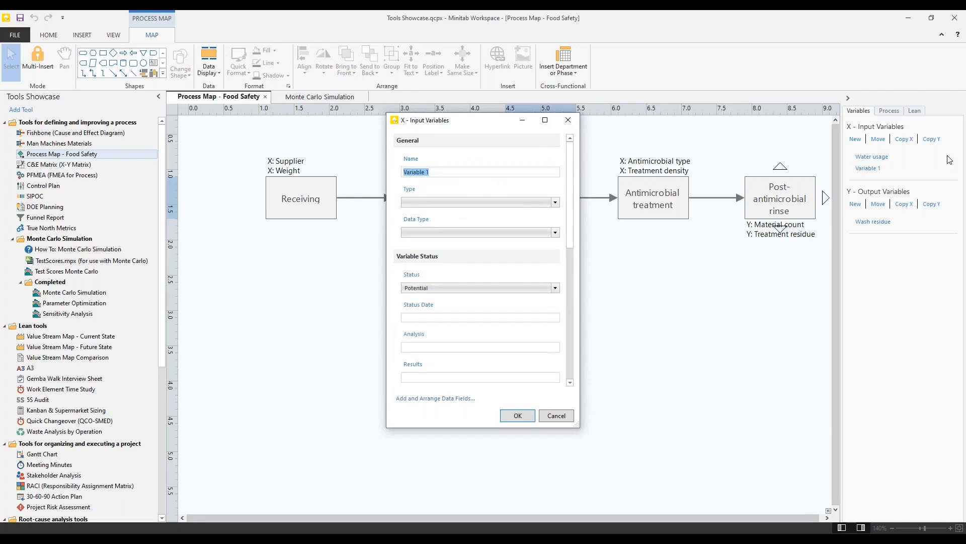
text(Rinse solution type)
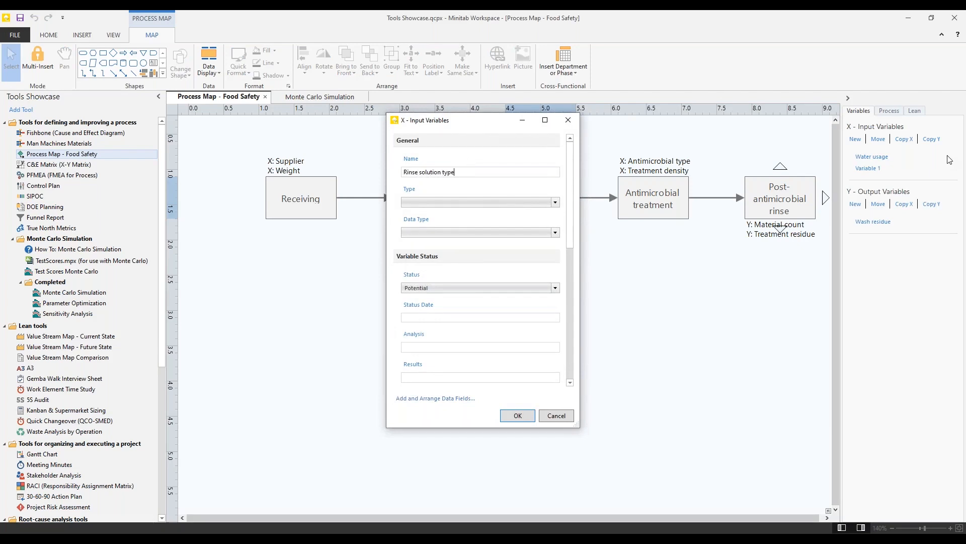
click(554, 201)
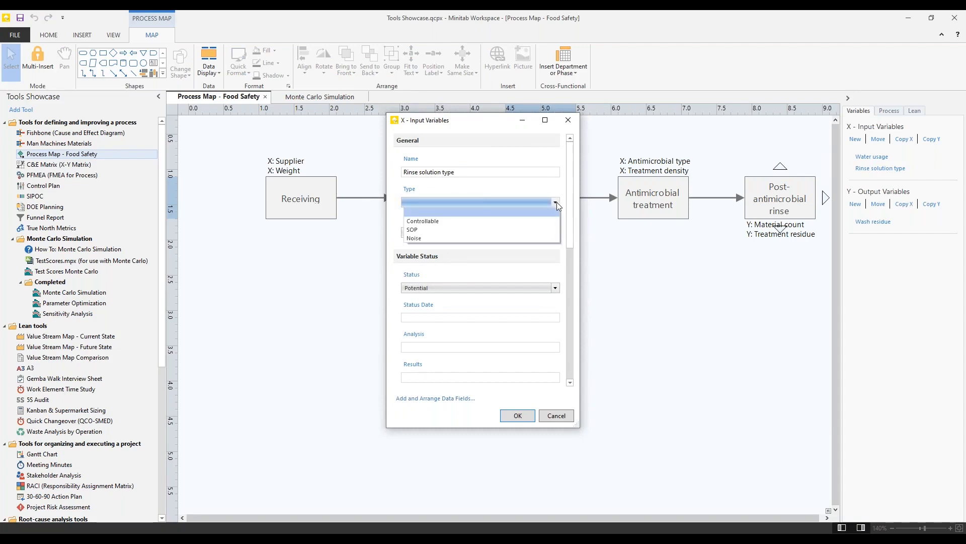
click(422, 220)
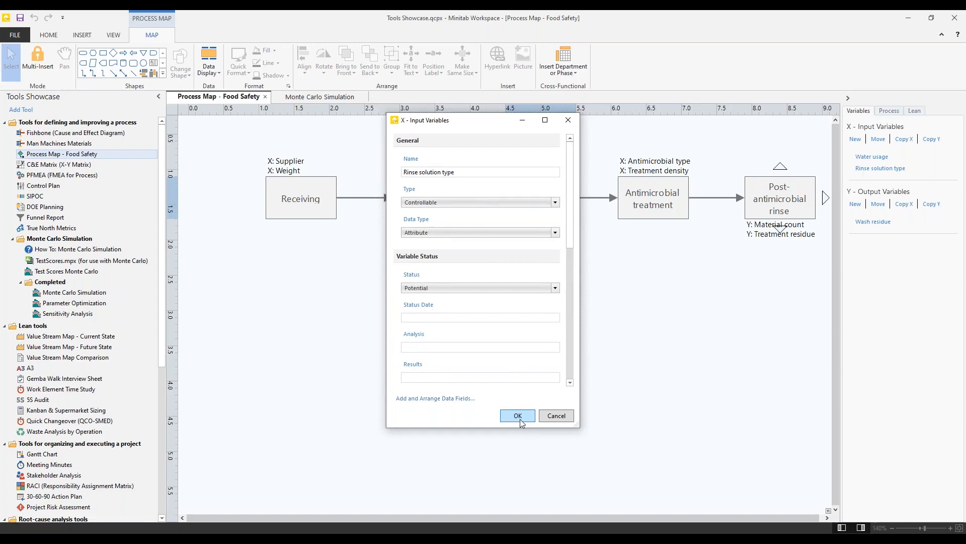
click(517, 415)
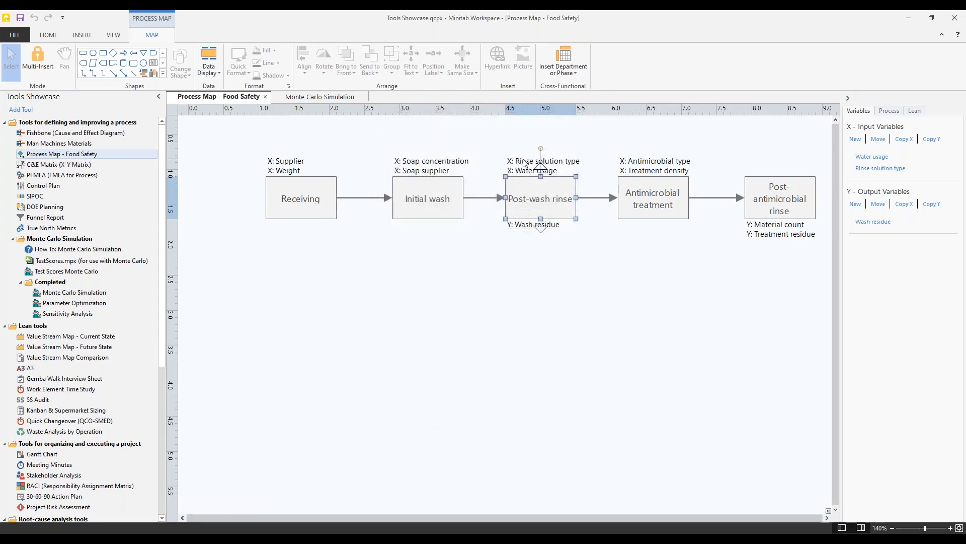
click(535, 252)
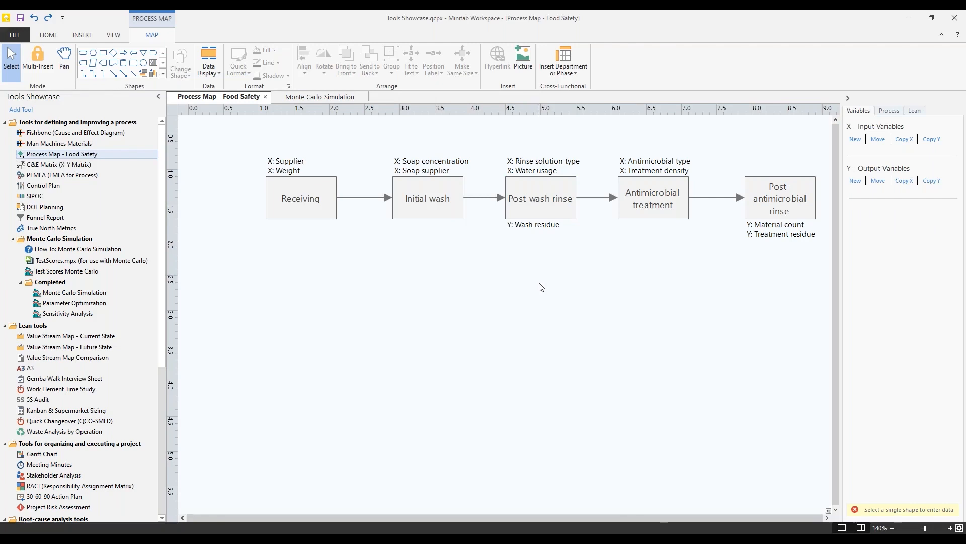
Step: Enter 400 as the DPMO in Post-wash rinse's process data
click(540, 198)
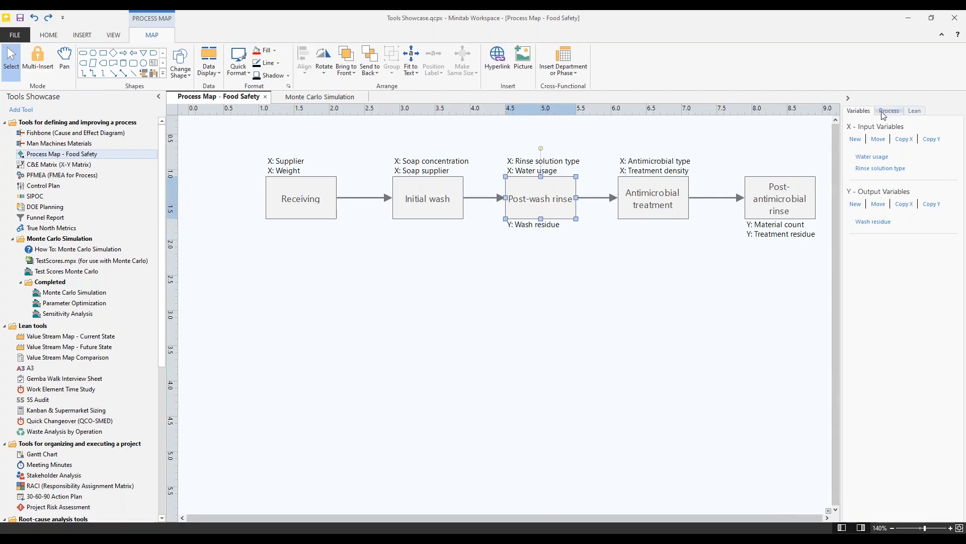
click(889, 110)
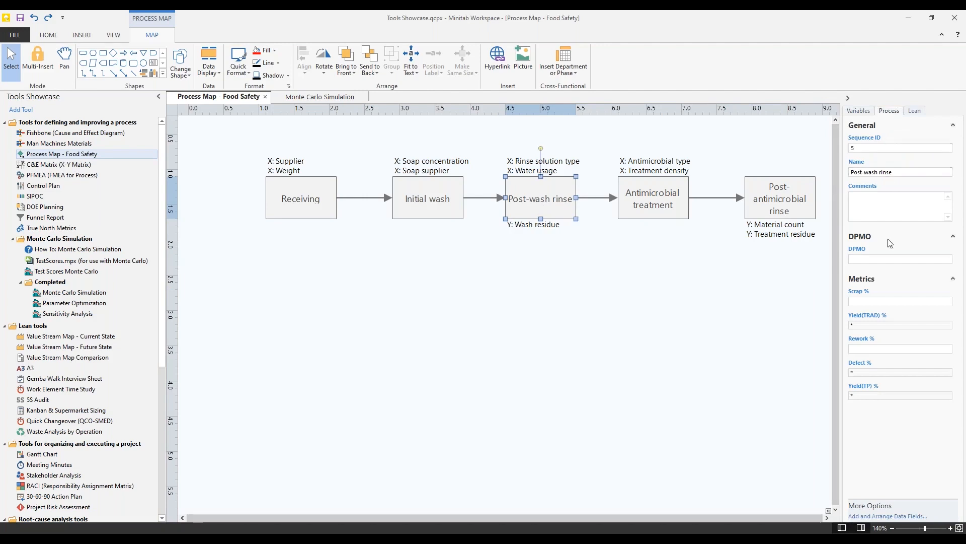
text(4)
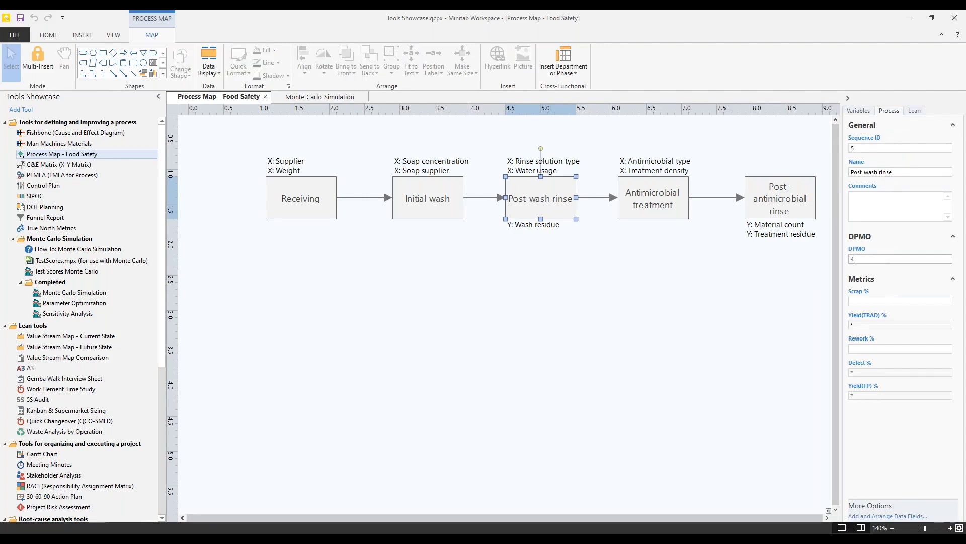
text(00)
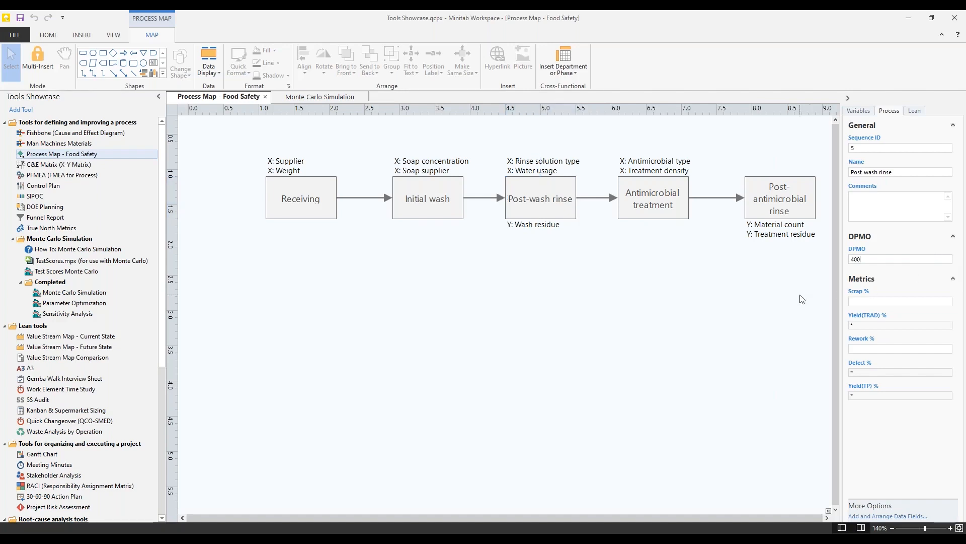
click(540, 198)
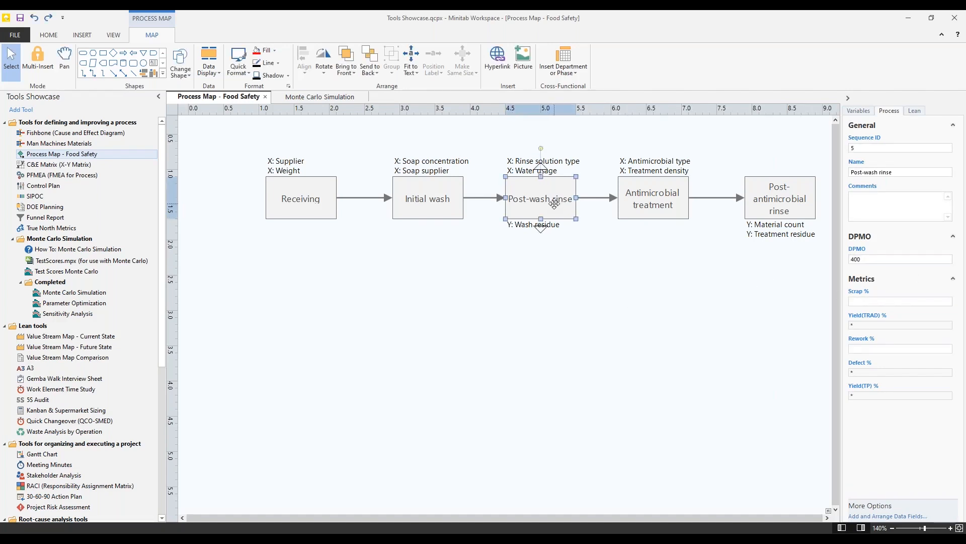
mouse_move(541, 243)
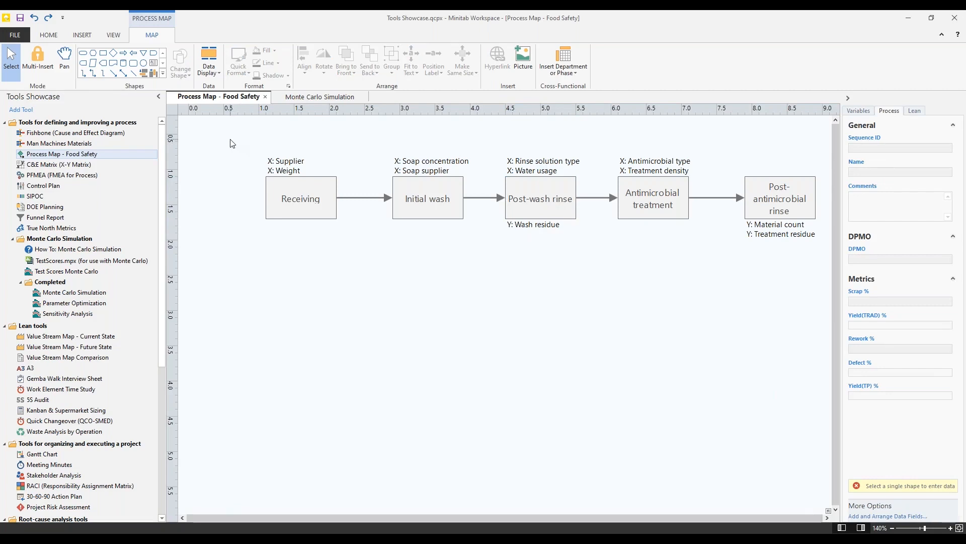
Step: Box-select all five process steps and open Data Display > Select and Arrange Shape Data
drag(232, 140, 826, 290)
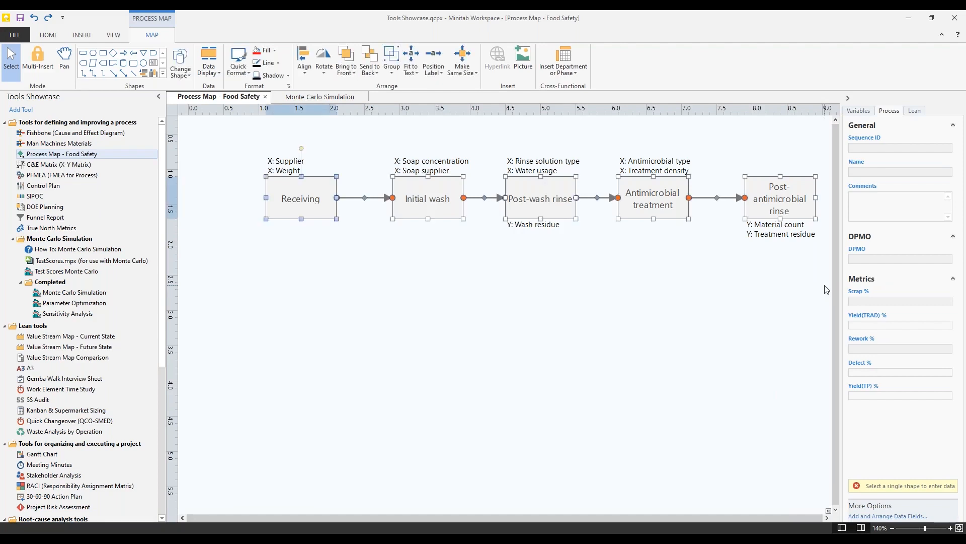
mouse_move(635, 281)
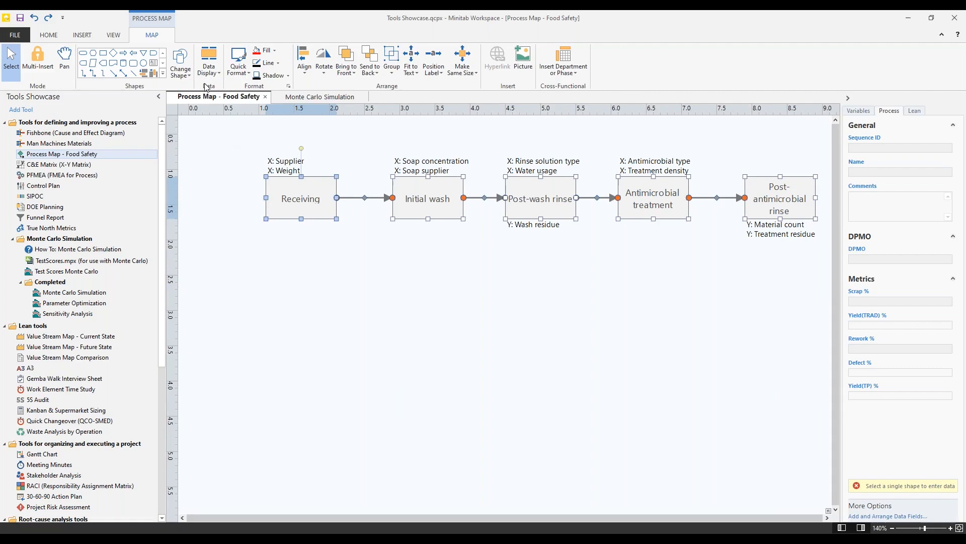
mouse_move(209, 60)
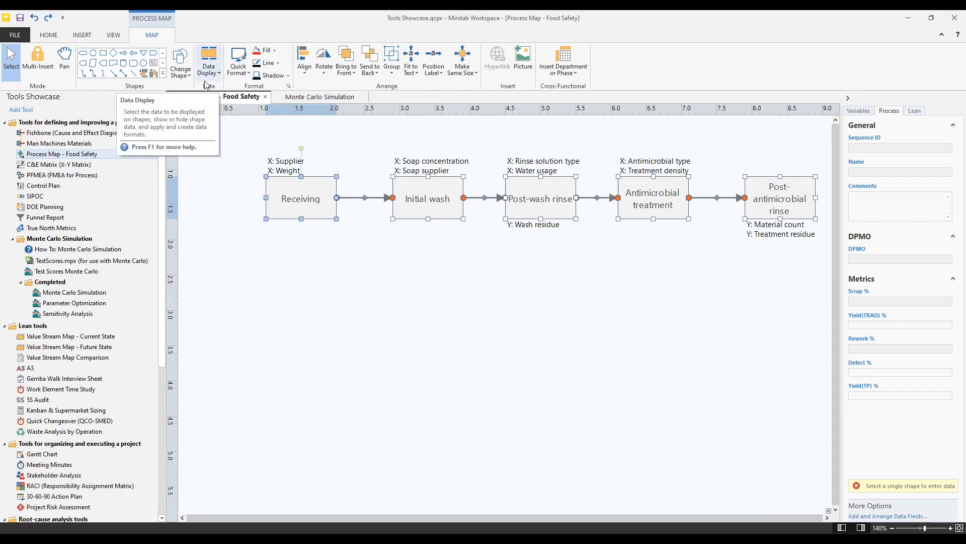
click(209, 60)
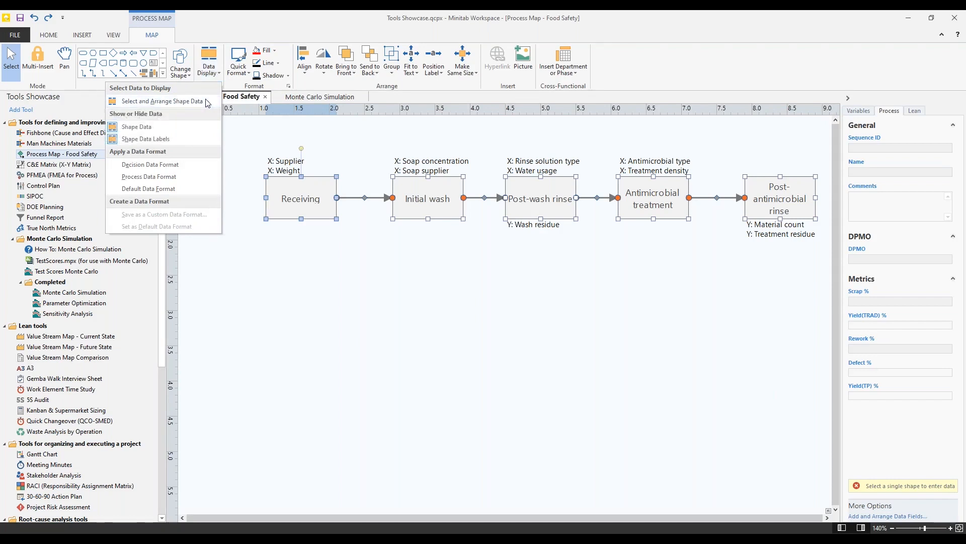
click(162, 101)
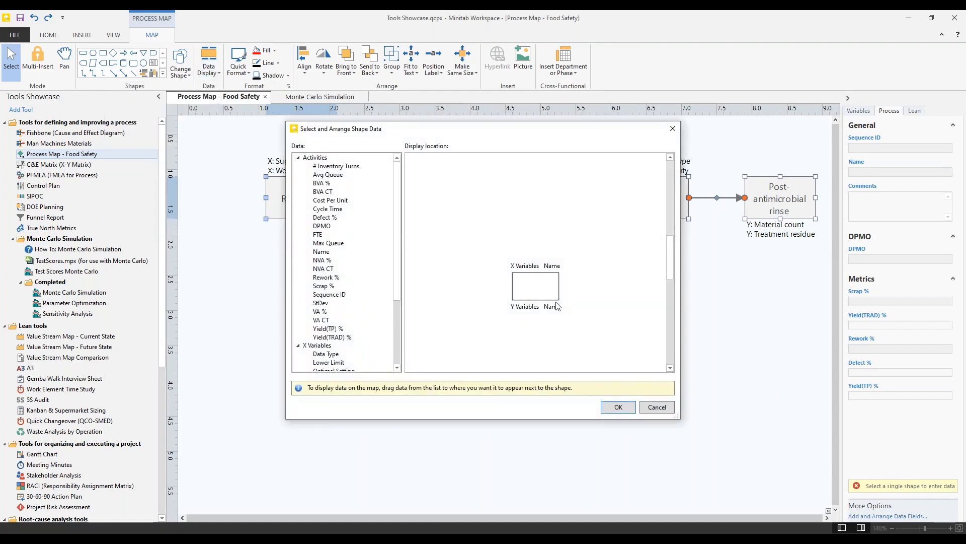
Step: Place the X and Y variables below the shapes and DPMO above, then apply
click(535, 265)
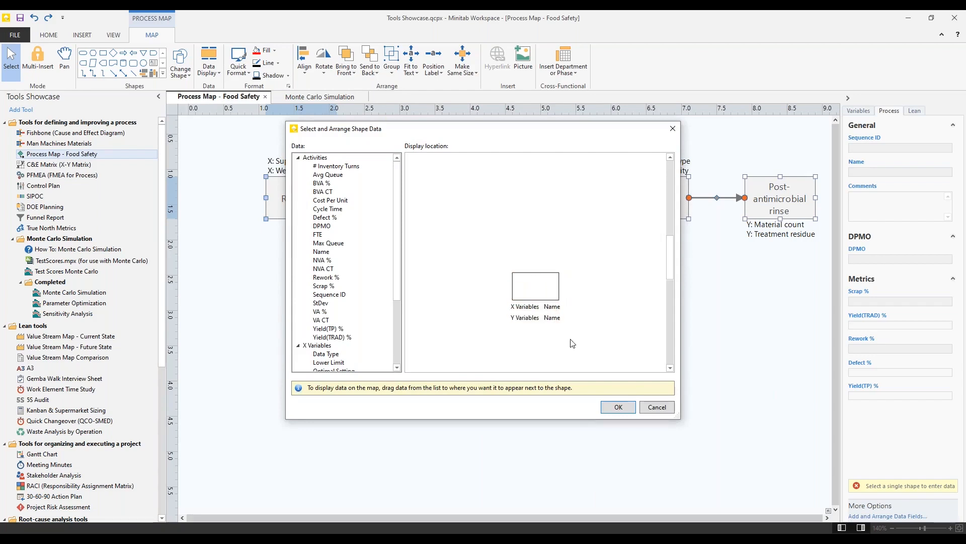
mouse_move(412, 317)
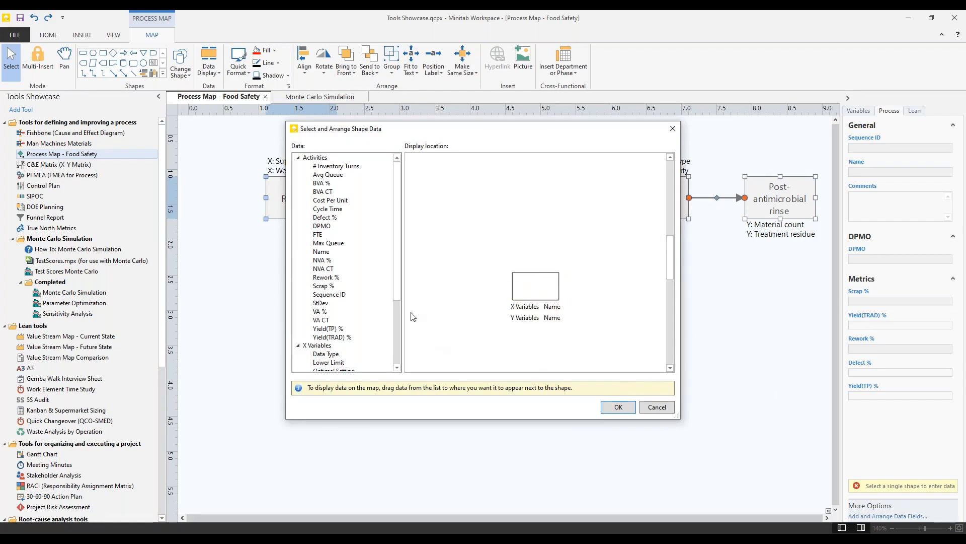
click(321, 225)
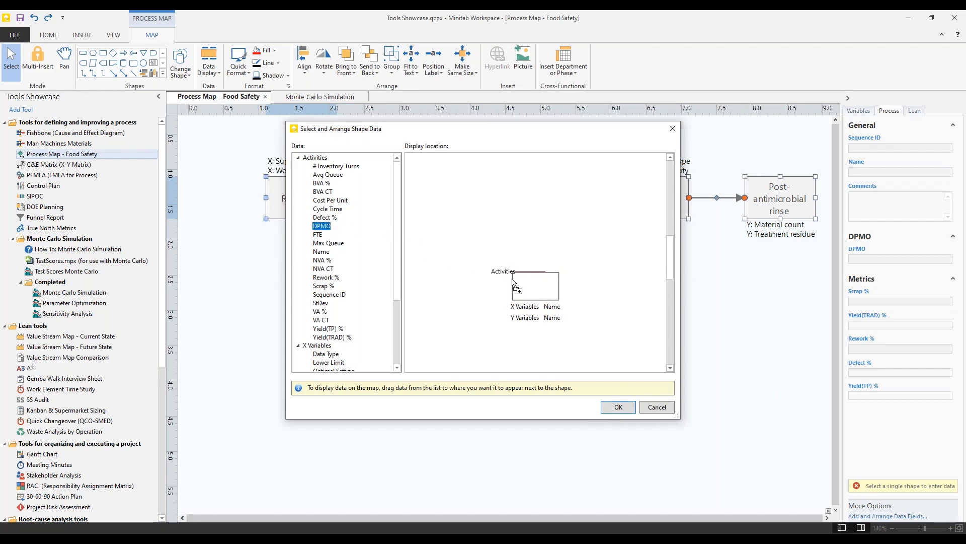
drag(514, 283, 550, 313)
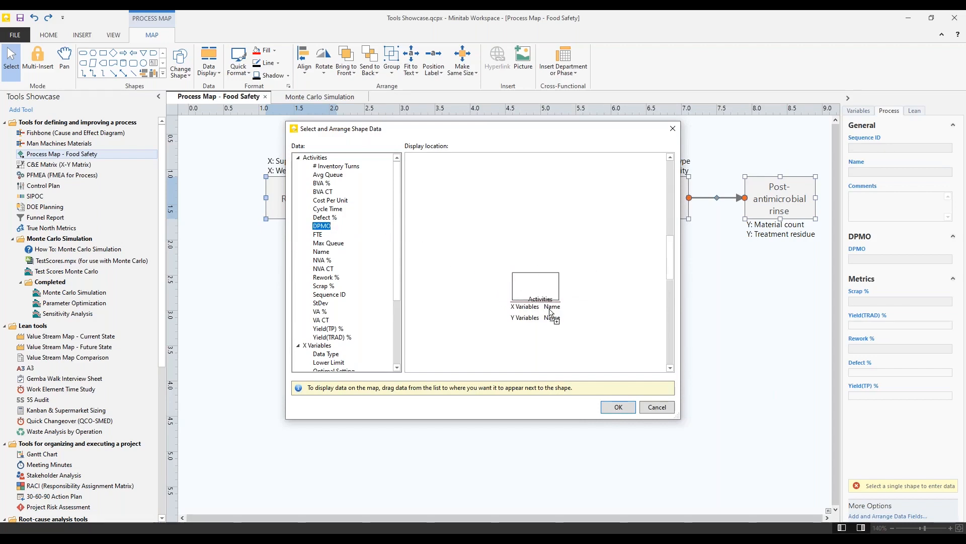
drag(321, 225, 548, 265)
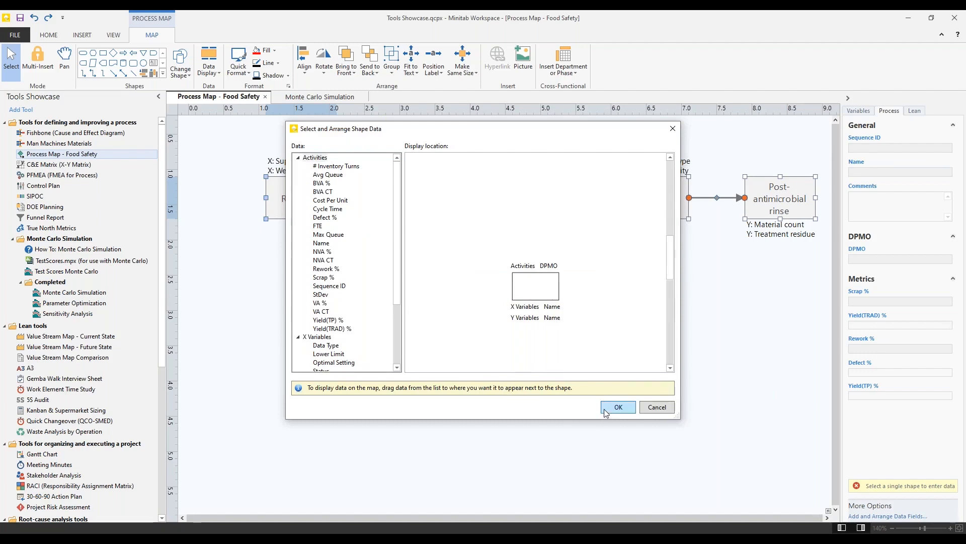
click(618, 406)
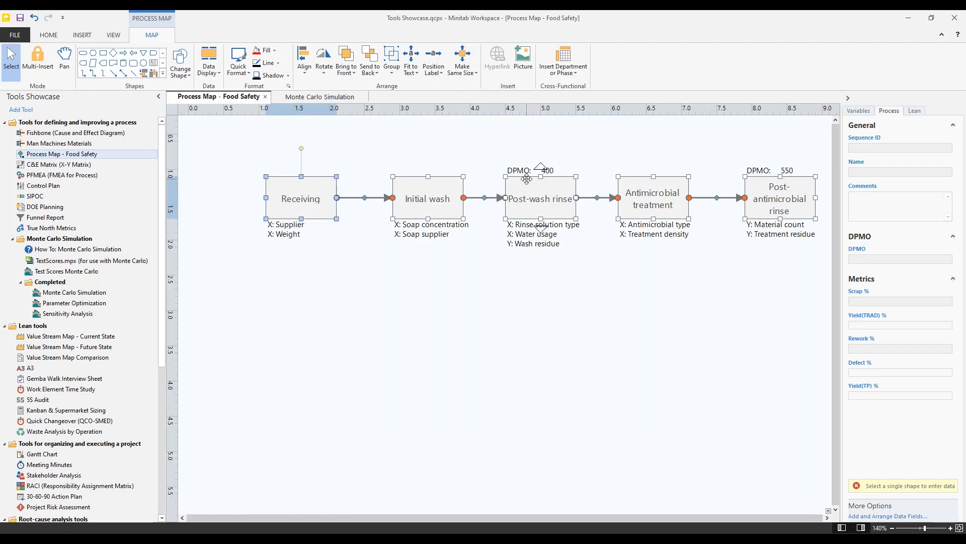
click(254, 510)
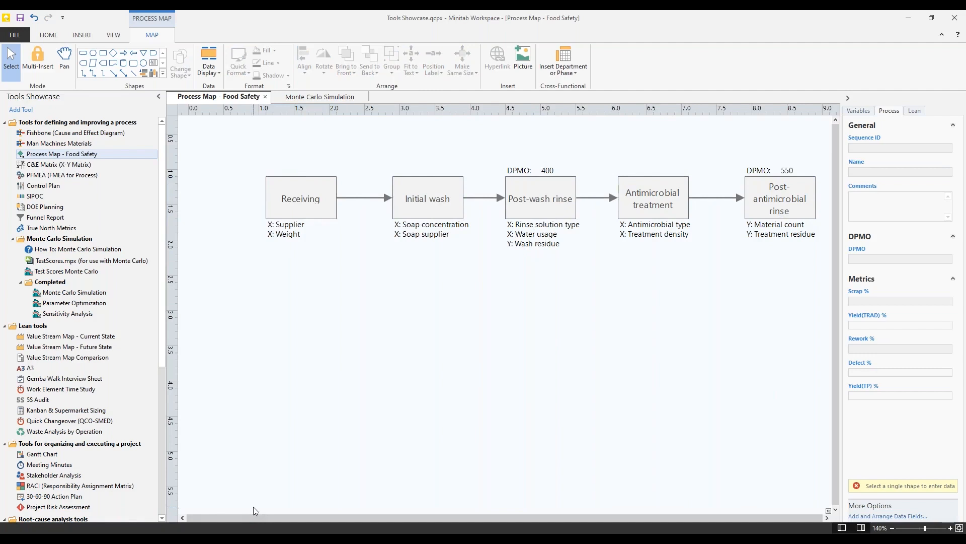